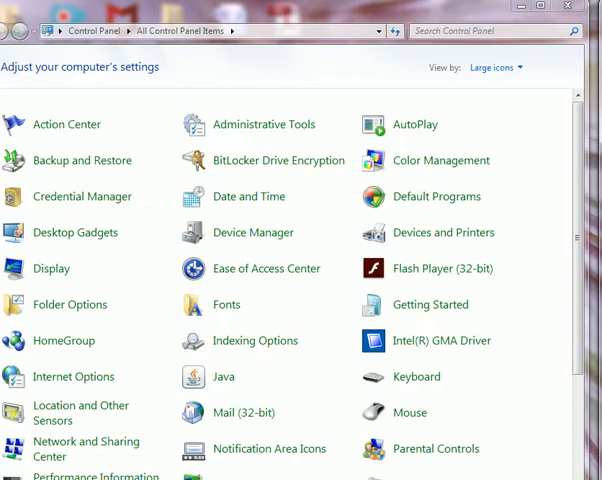
{"action": "mouse_move", "coordinate": [557, 330]}
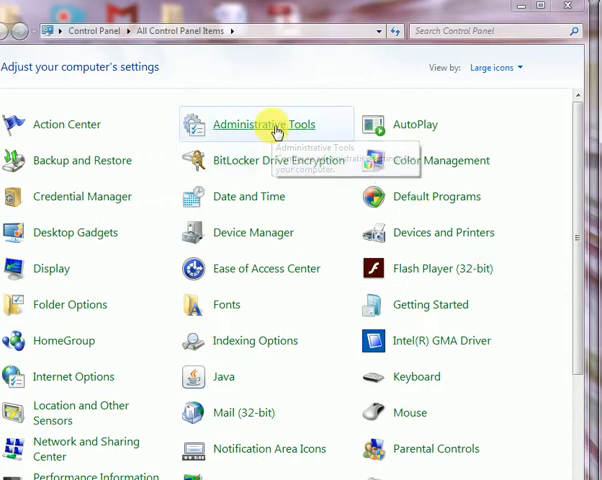
{"action": "mouse_move", "coordinate": [497, 197]}
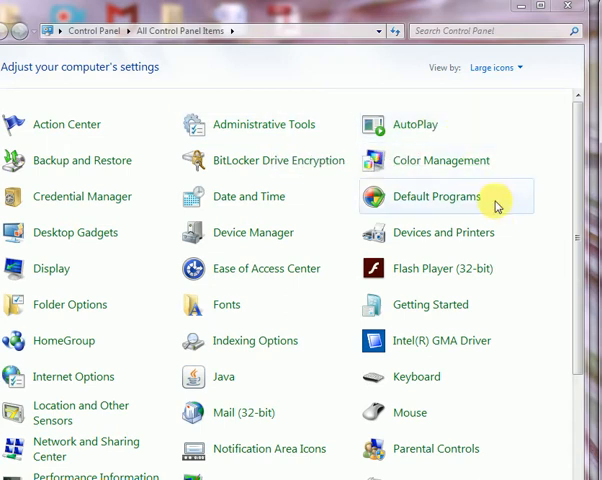
{"action": "mouse_move", "coordinate": [225, 196]}
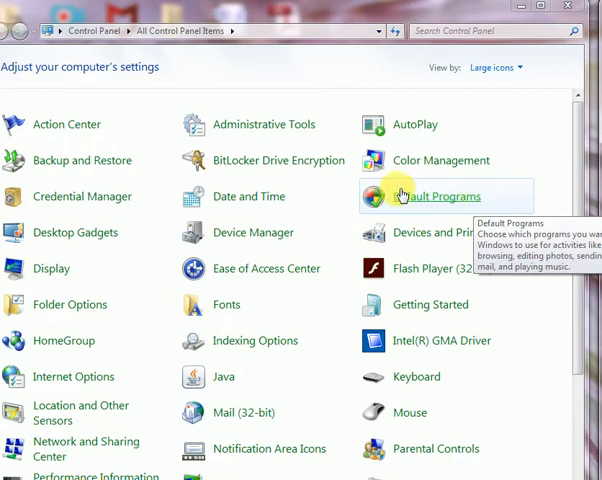
{"action": "mouse_move", "coordinate": [256, 232]}
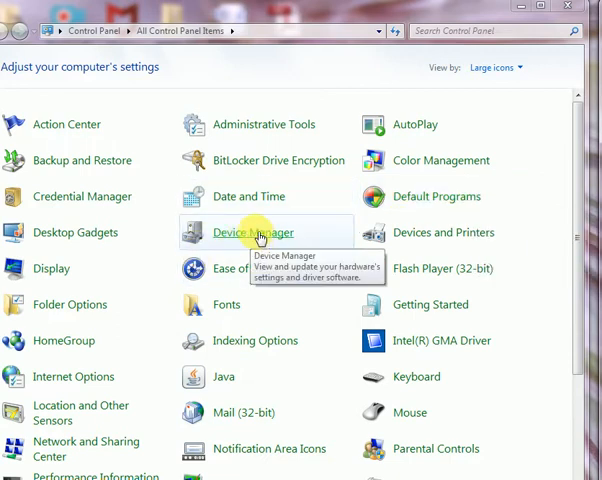
{"action": "mouse_move", "coordinate": [246, 236]}
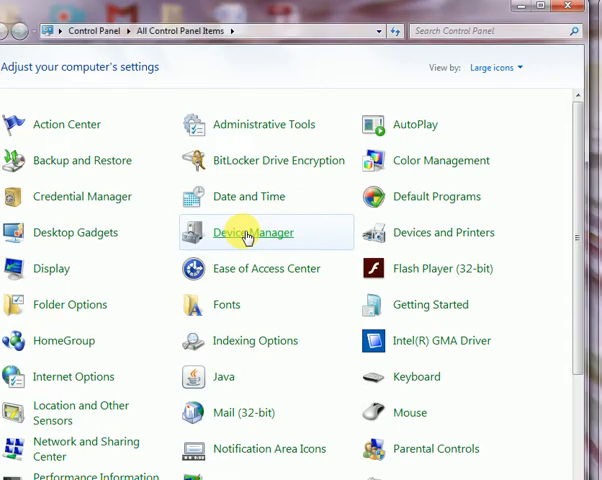
- Open Device Manager and expand Network adapters to show the wireless, Realtek and virtual adapters
{"action": "double_click", "coordinate": [254, 232]}
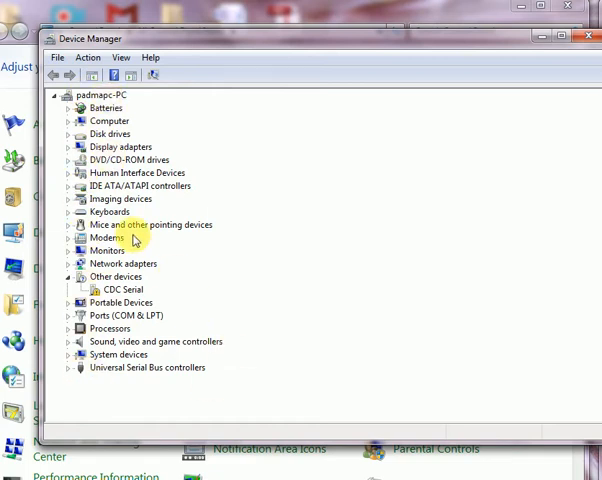
{"action": "mouse_move", "coordinate": [67, 263]}
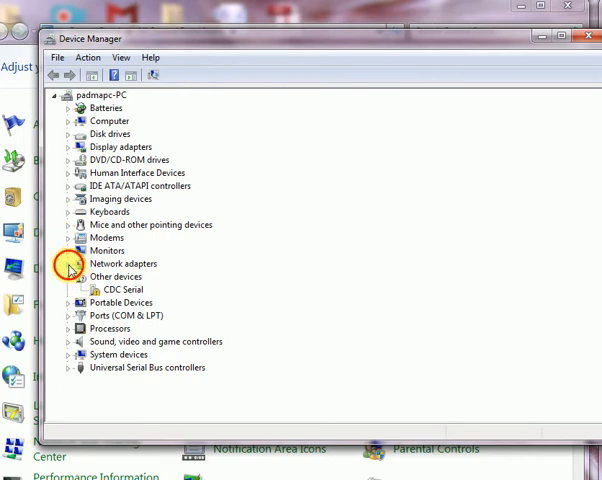
{"action": "left_click", "coordinate": [66, 263]}
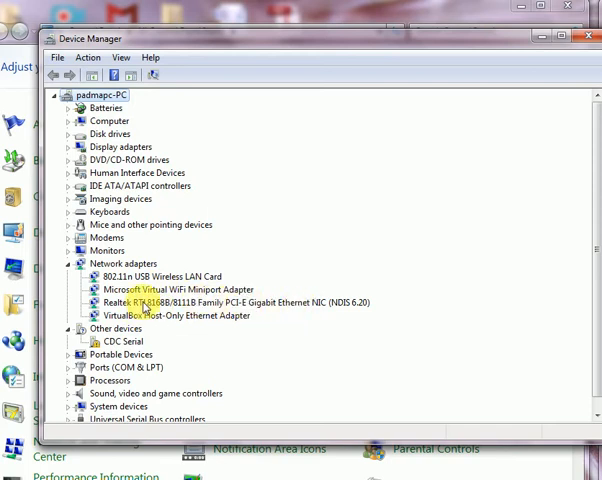
- Show the action menu for the Realtek Gigabit Ethernet adapter without applying anything
{"action": "right_click", "coordinate": [200, 302]}
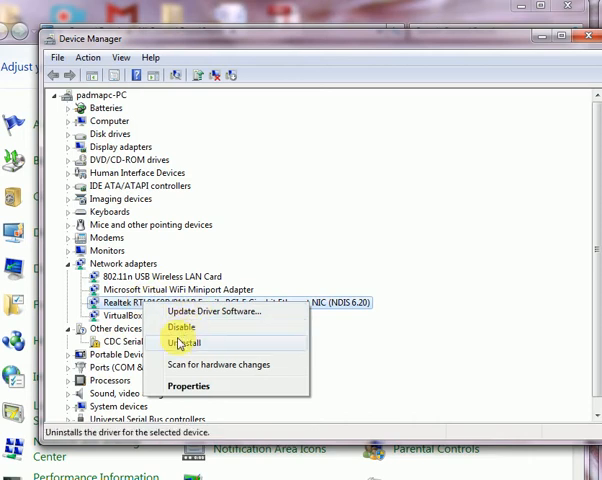
{"action": "mouse_move", "coordinate": [213, 311]}
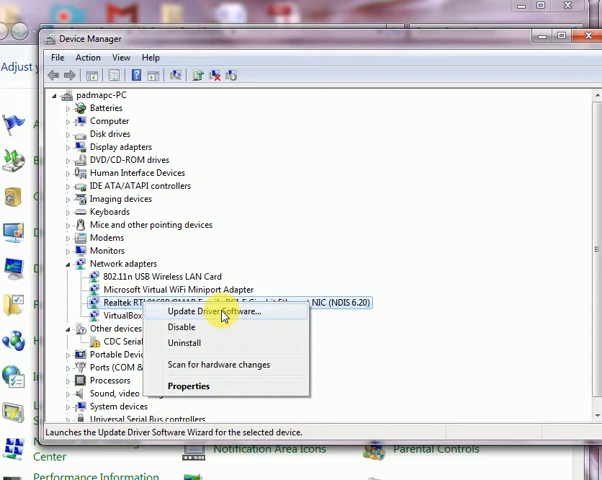
{"action": "mouse_move", "coordinate": [224, 316]}
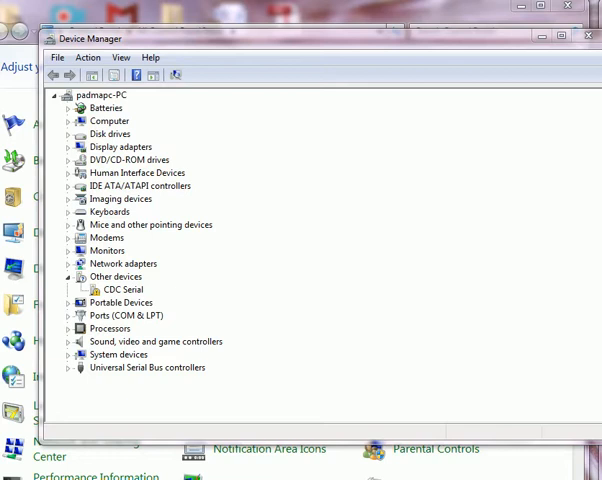
{"action": "left_click", "coordinate": [123, 289]}
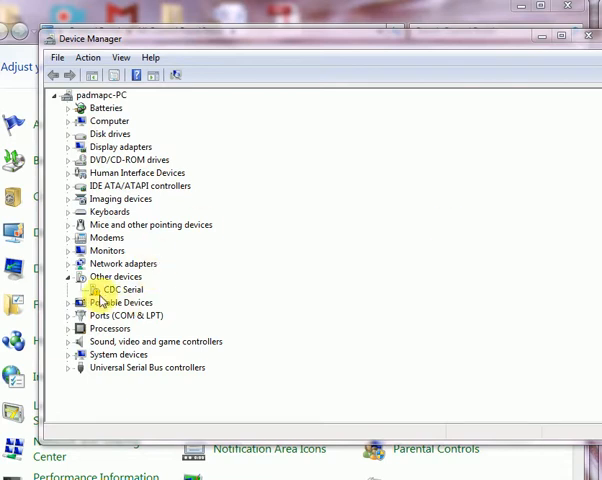
{"action": "left_click", "coordinate": [120, 289]}
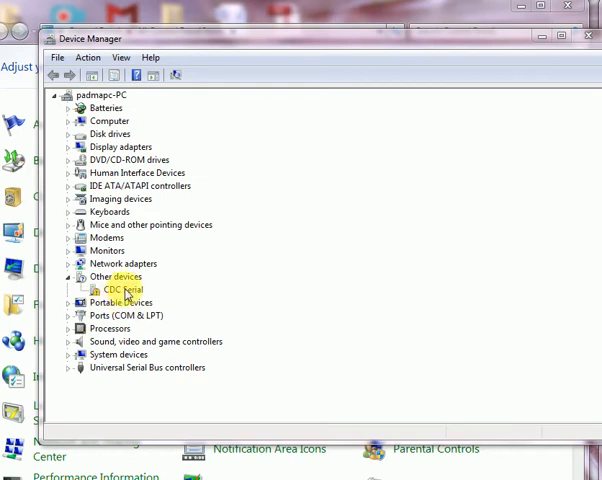
{"action": "left_click", "coordinate": [120, 289]}
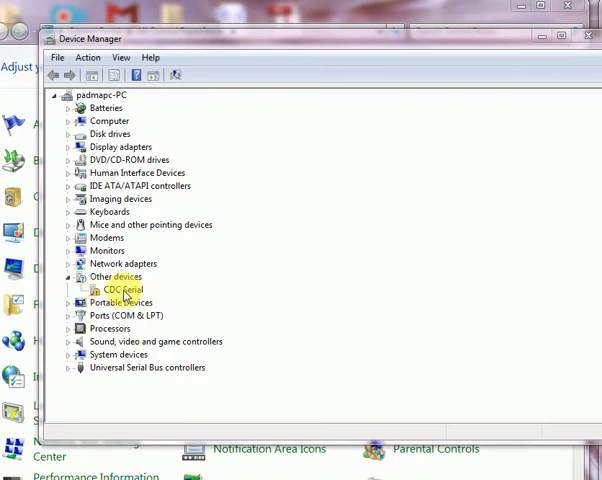
{"action": "left_click", "coordinate": [117, 289]}
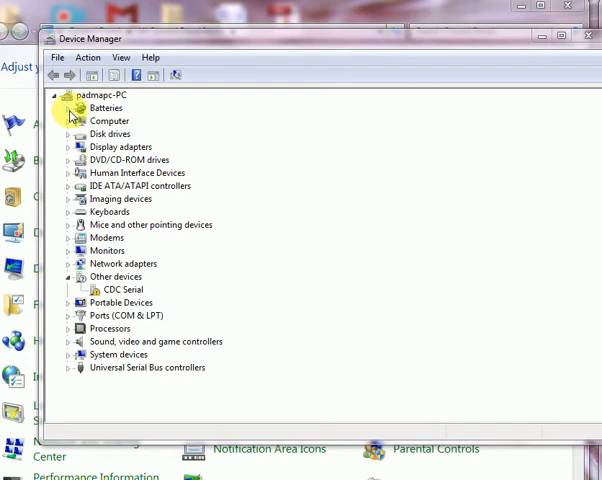
- Expand Batteries, Computer, Display adapters and DVD/CD-ROM drives, briefly opening and closing Disk drives
{"action": "left_click", "coordinate": [68, 108]}
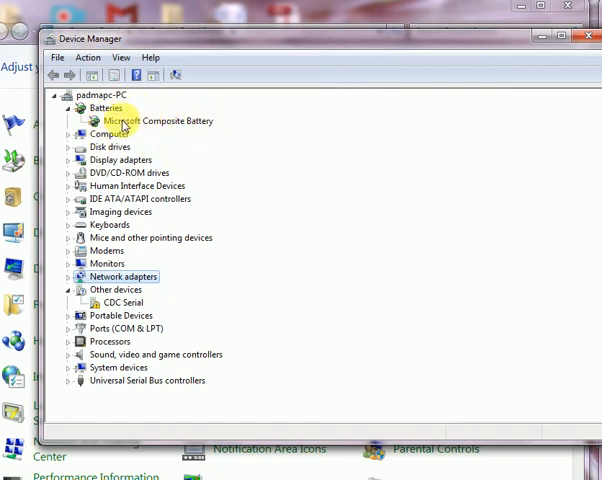
{"action": "mouse_move", "coordinate": [168, 135]}
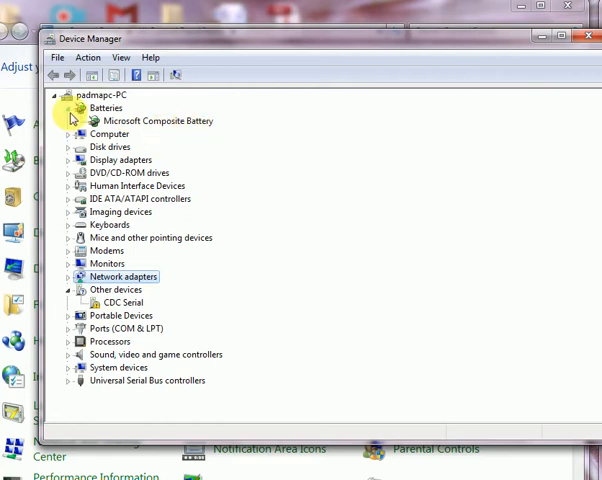
{"action": "left_click", "coordinate": [66, 133]}
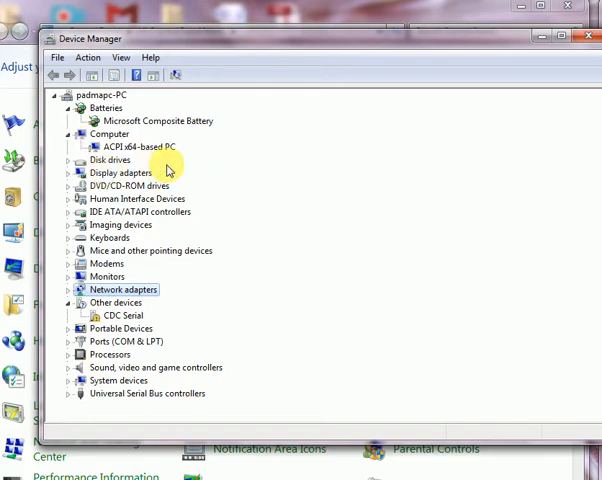
{"action": "mouse_move", "coordinate": [140, 173]}
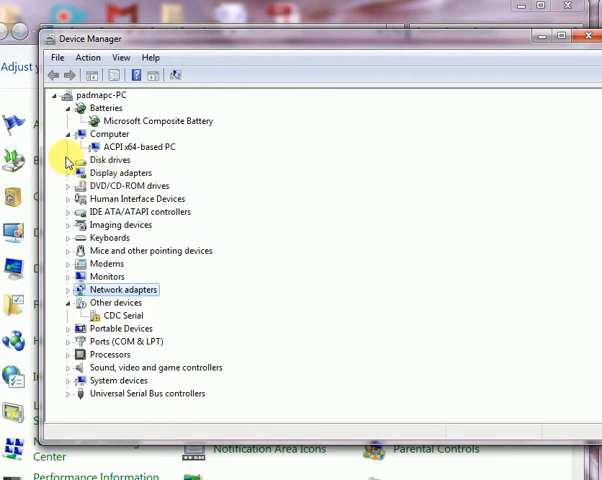
{"action": "left_click", "coordinate": [66, 160]}
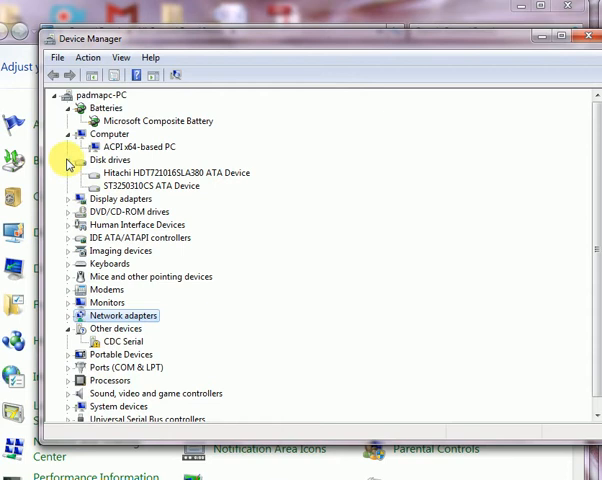
{"action": "left_click", "coordinate": [67, 160]}
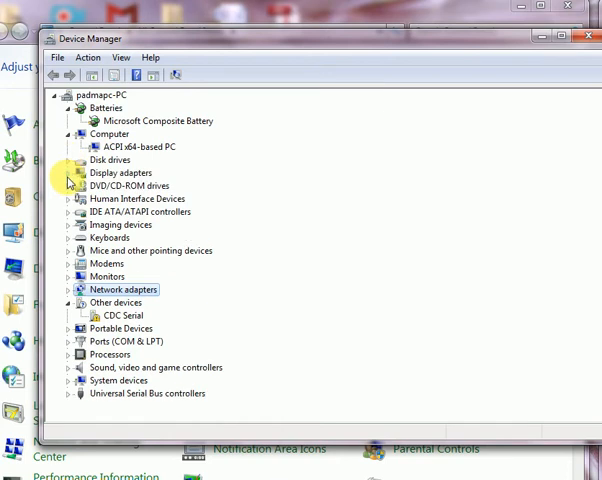
{"action": "left_click", "coordinate": [65, 173]}
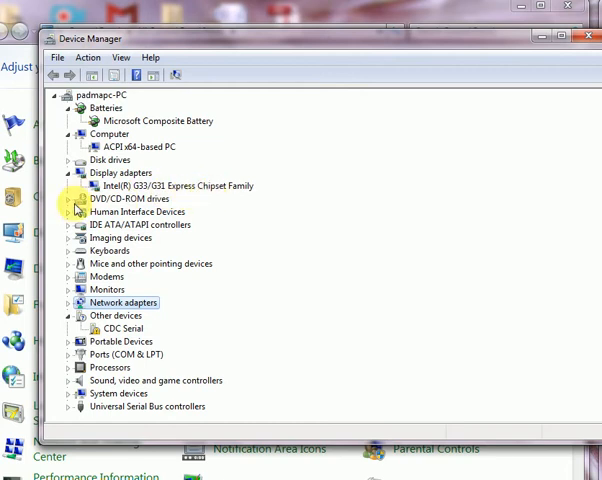
{"action": "left_click", "coordinate": [66, 199]}
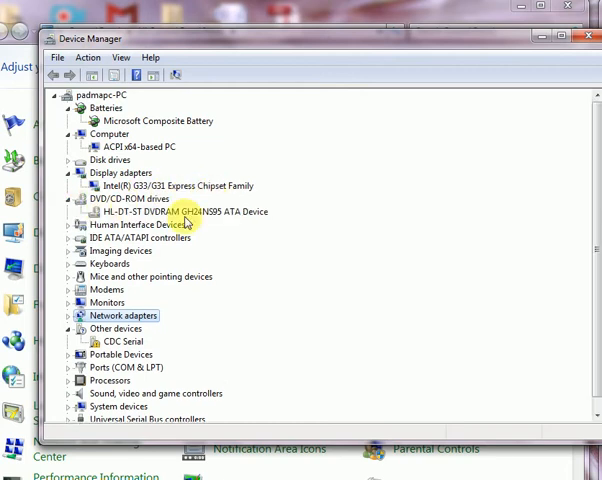
{"action": "mouse_move", "coordinate": [275, 228]}
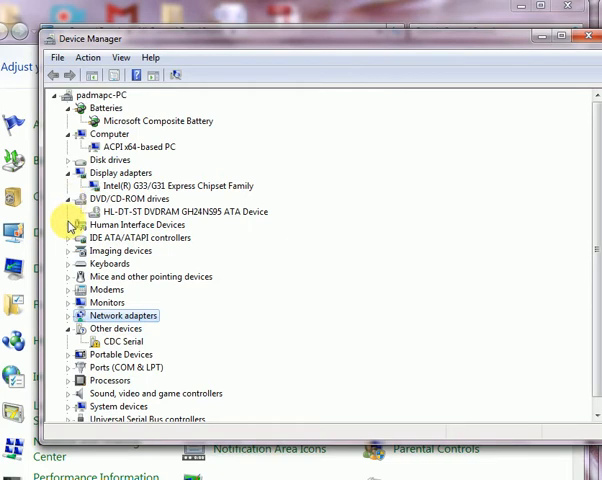
- Expand Human Interface Devices and IDE ATA/ATAPI controllers, collapsing DVD/CD-ROM drives
{"action": "left_click", "coordinate": [66, 225]}
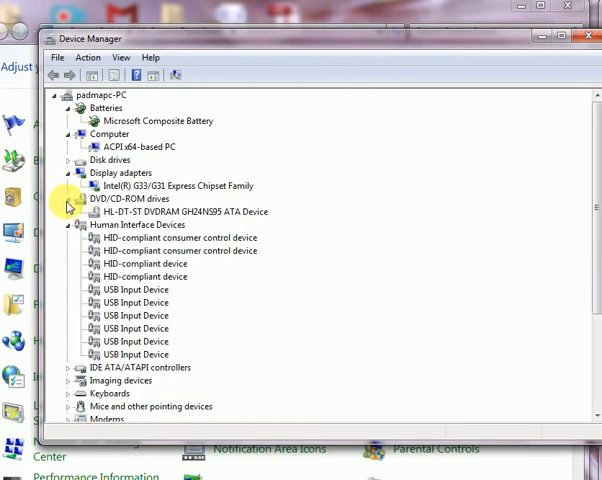
{"action": "left_click", "coordinate": [66, 199]}
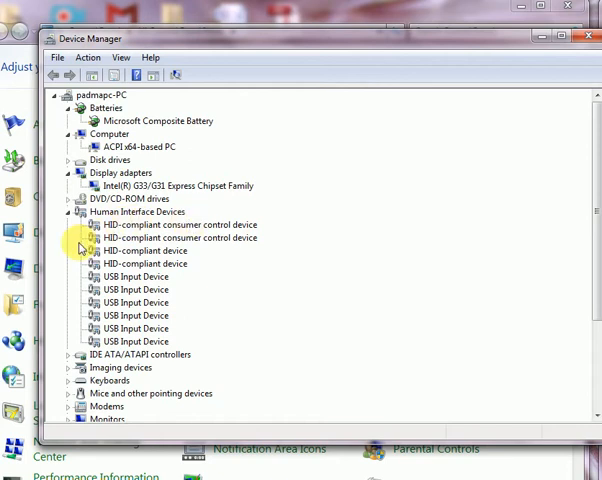
{"action": "mouse_move", "coordinate": [240, 238]}
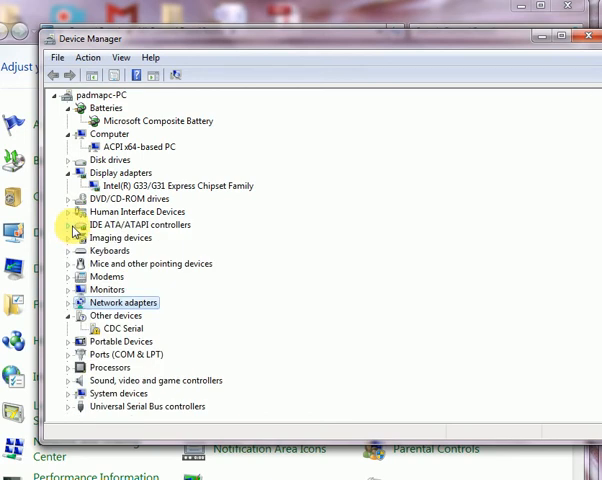
{"action": "left_click", "coordinate": [65, 225]}
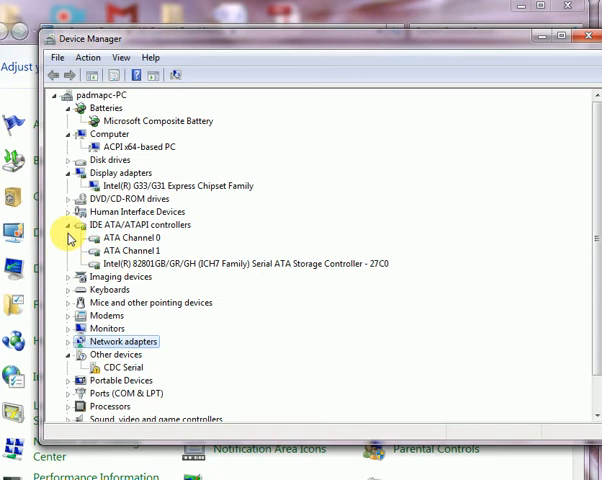
- Collapse Imaging devices and expand Monitors to show the Generic PnP Monitor
{"action": "left_click", "coordinate": [66, 237]}
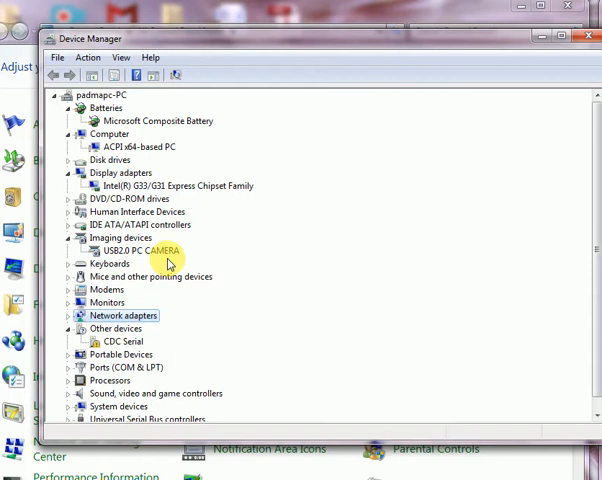
{"action": "left_click", "coordinate": [135, 250]}
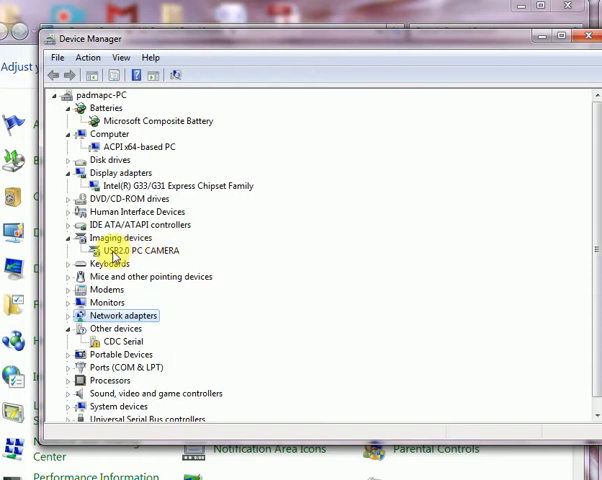
{"action": "left_click", "coordinate": [66, 238]}
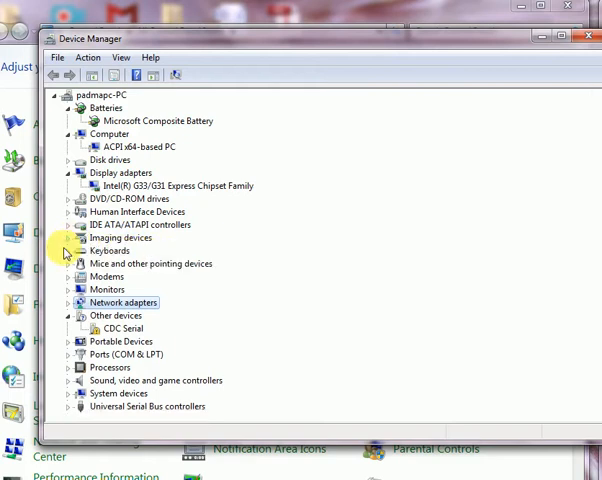
{"action": "left_click", "coordinate": [66, 251]}
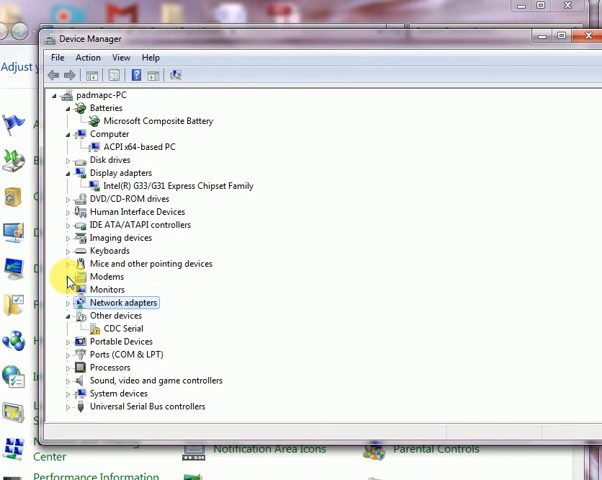
{"action": "left_click", "coordinate": [65, 277]}
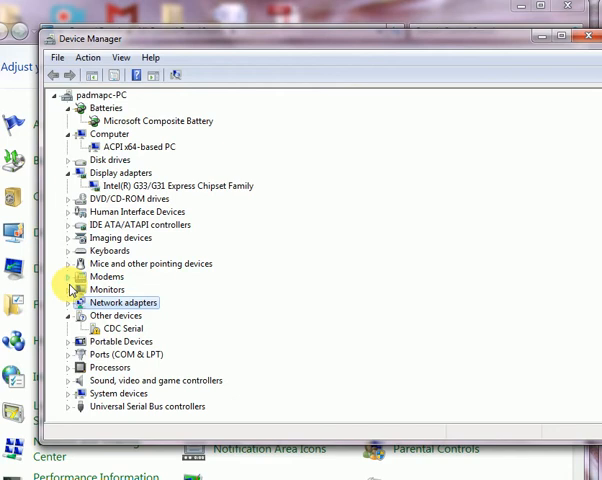
{"action": "left_click", "coordinate": [66, 289]}
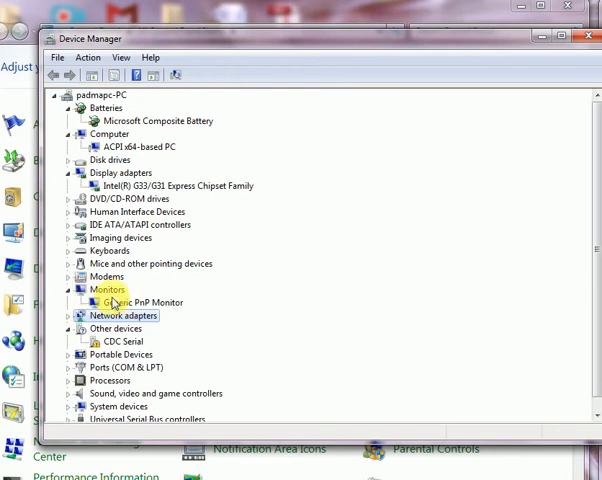
- Browse Network adapters, then collapse Network adapters, Other devices and Portable Devices
{"action": "left_click", "coordinate": [66, 289]}
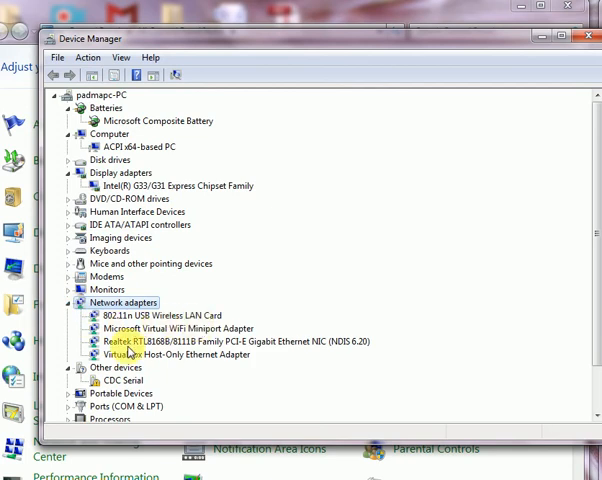
{"action": "mouse_move", "coordinate": [207, 314]}
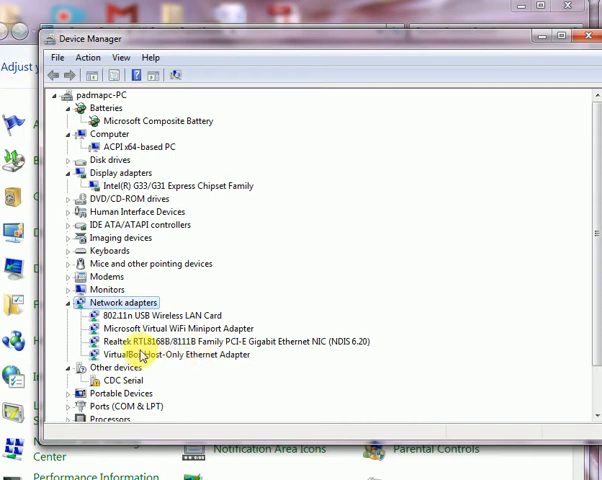
{"action": "left_click", "coordinate": [66, 302]}
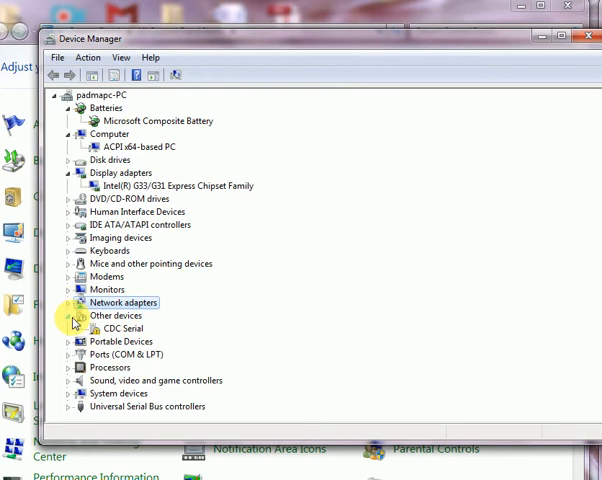
{"action": "left_click", "coordinate": [67, 315]}
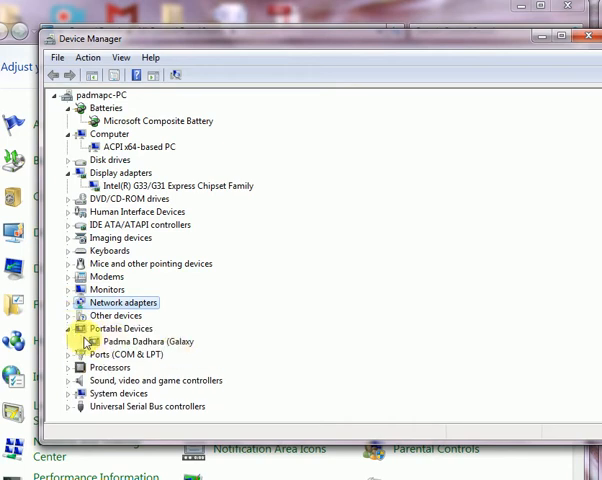
{"action": "left_click", "coordinate": [65, 328]}
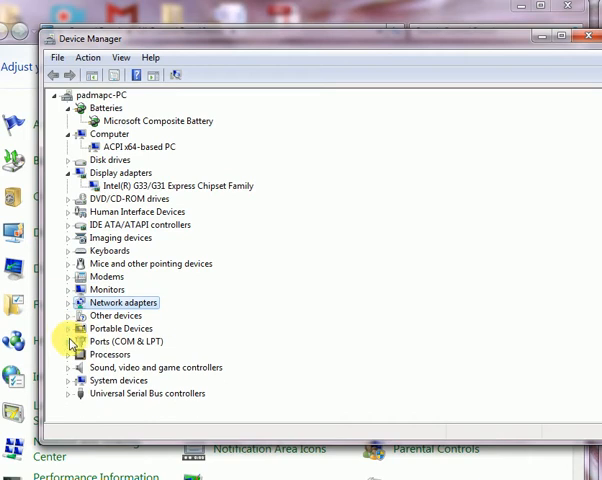
- Expand Ports, Sound, System devices and Universal Serial Bus controllers to review their devices
{"action": "left_click", "coordinate": [66, 341]}
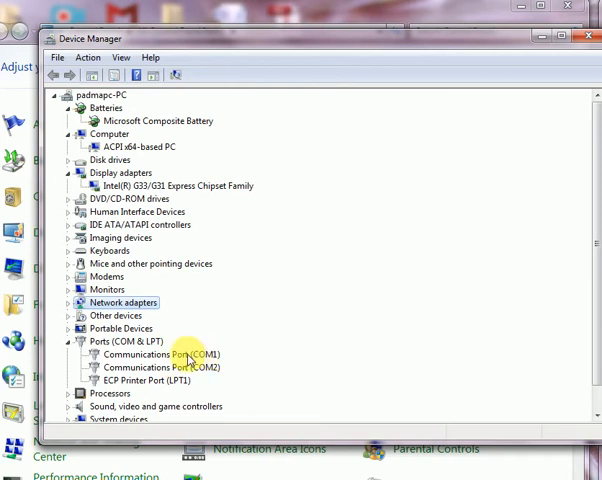
{"action": "mouse_move", "coordinate": [198, 389]}
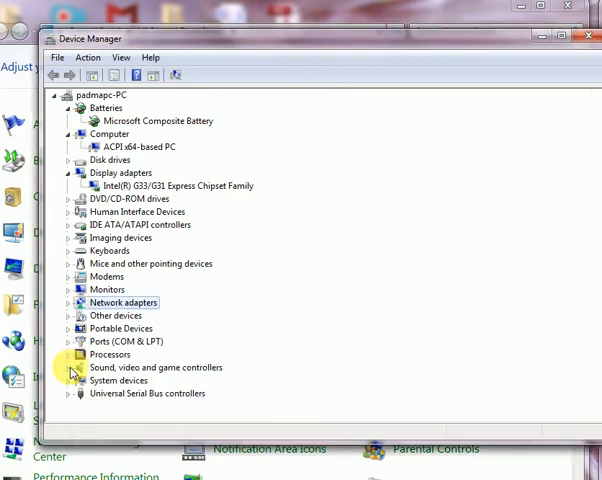
{"action": "left_click", "coordinate": [66, 367]}
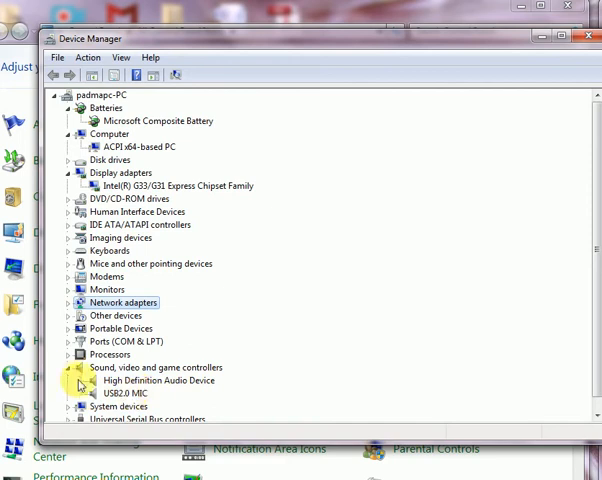
{"action": "left_click", "coordinate": [66, 367]}
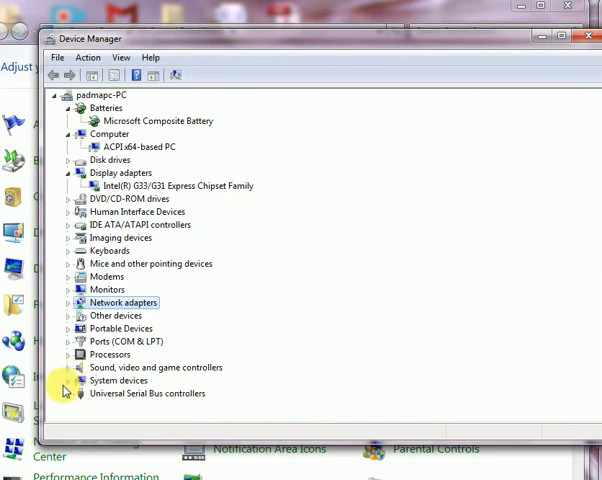
{"action": "left_click", "coordinate": [68, 381]}
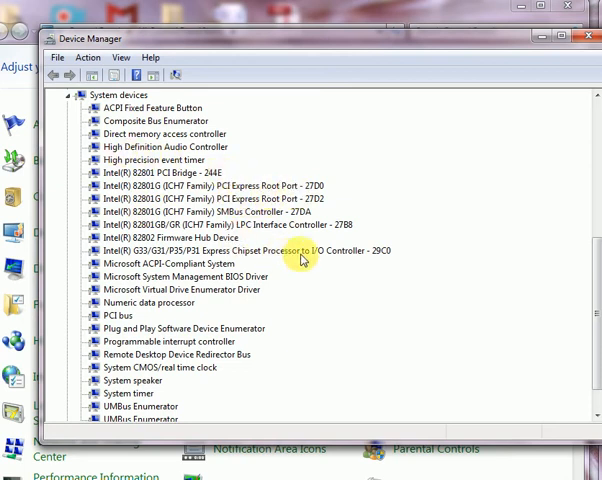
{"action": "mouse_move", "coordinate": [255, 254]}
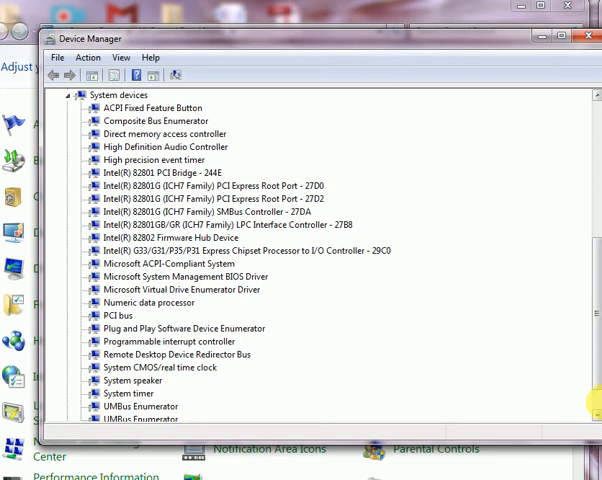
{"action": "scroll", "scroll_direction": "down", "scroll_amount": 3}
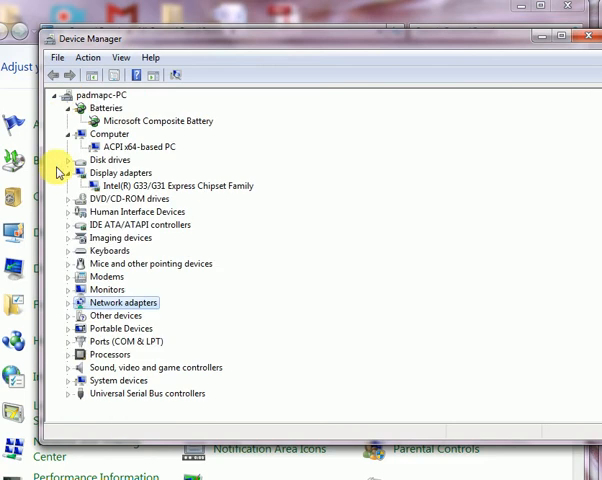
{"action": "mouse_move", "coordinate": [70, 398]}
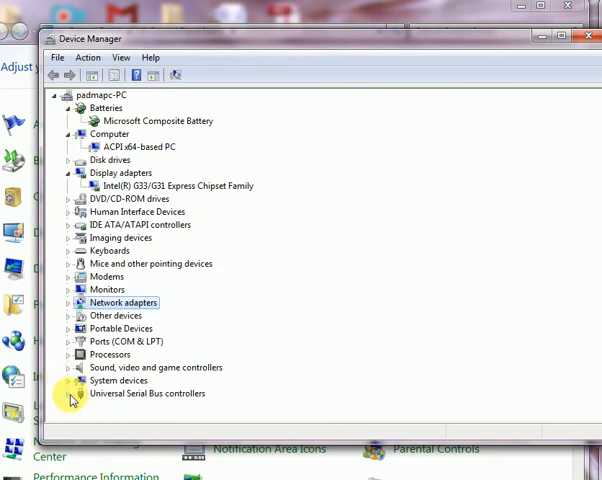
{"action": "left_click", "coordinate": [67, 393]}
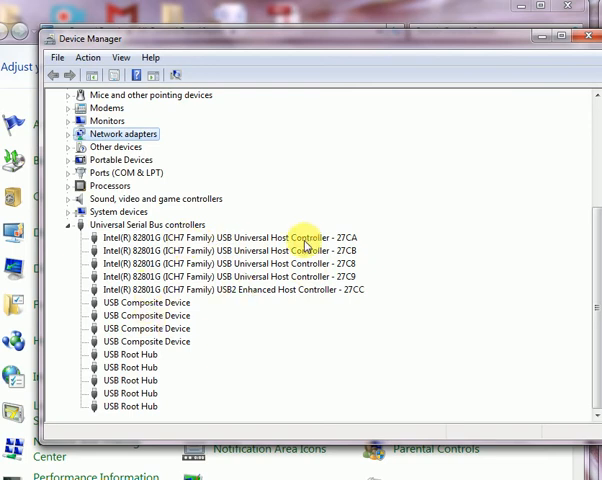
{"action": "mouse_move", "coordinate": [298, 302]}
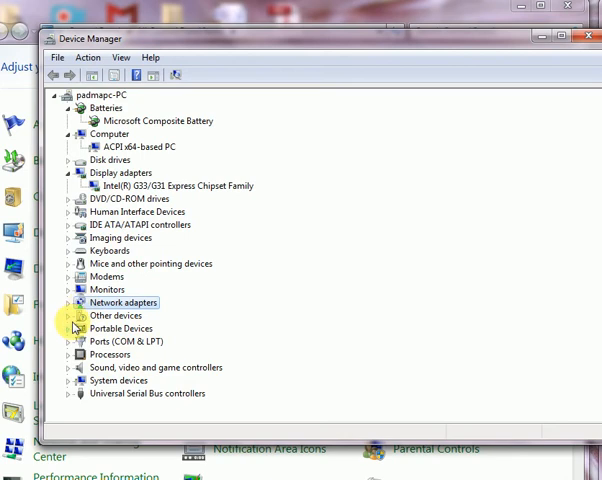
- Disable the Microsoft Virtual WiFi Miniport Adapter under Network adapters and confirm with Yes
{"action": "left_click", "coordinate": [66, 302]}
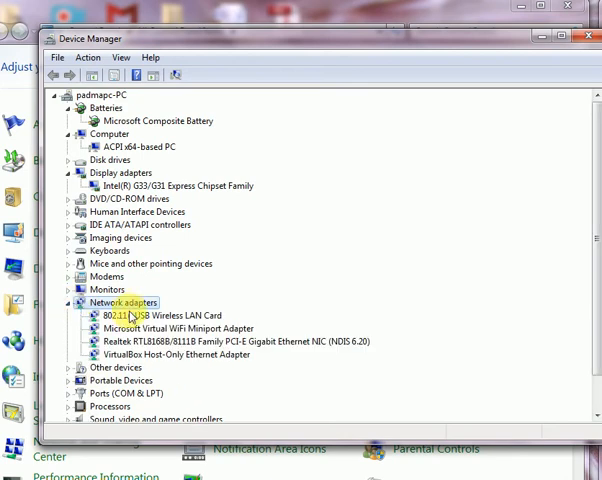
{"action": "left_click", "coordinate": [162, 315]}
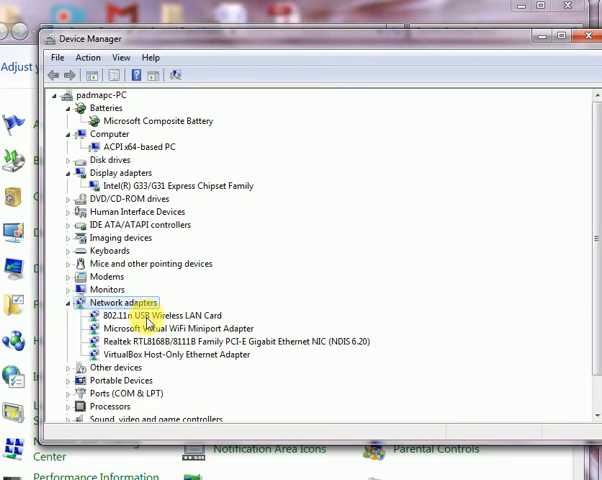
{"action": "right_click", "coordinate": [168, 315]}
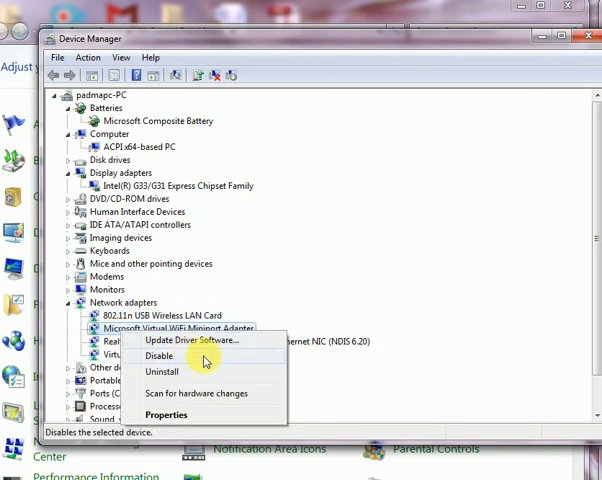
{"action": "left_click", "coordinate": [158, 355]}
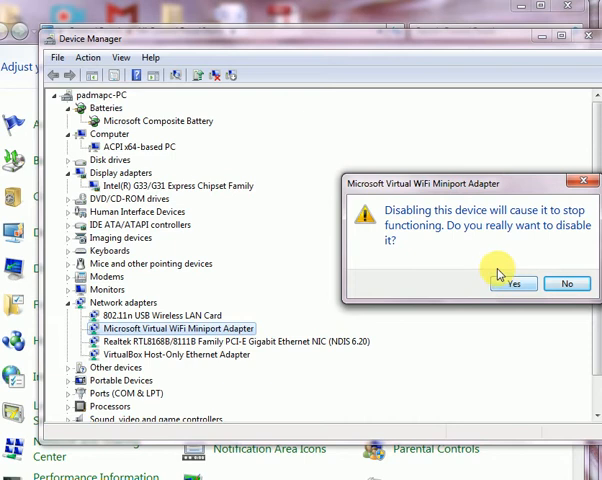
{"action": "mouse_move", "coordinate": [437, 232]}
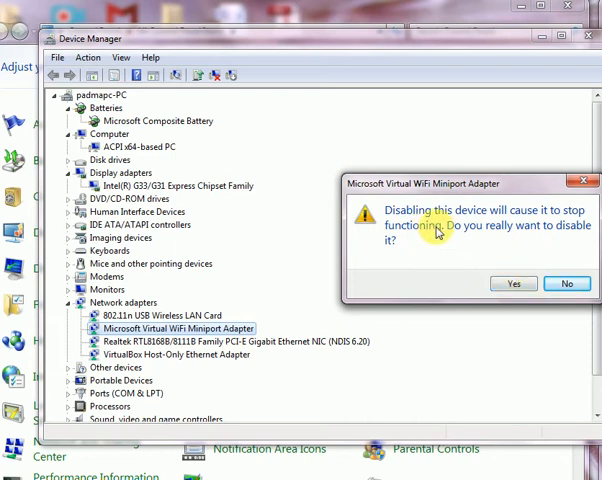
{"action": "left_click", "coordinate": [514, 283]}
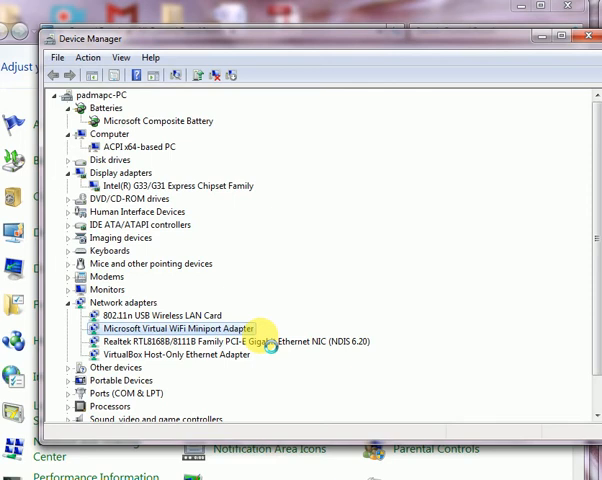
{"action": "left_click", "coordinate": [62, 96]}
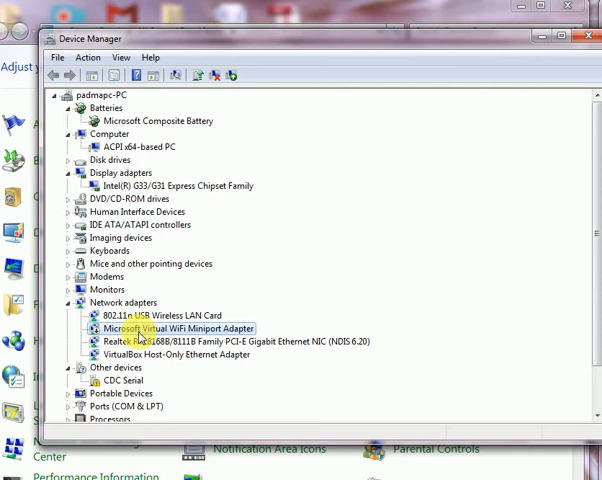
- Open the virtual WiFi adapter's Update Driver Software wizard and cancel it
{"action": "right_click", "coordinate": [173, 328]}
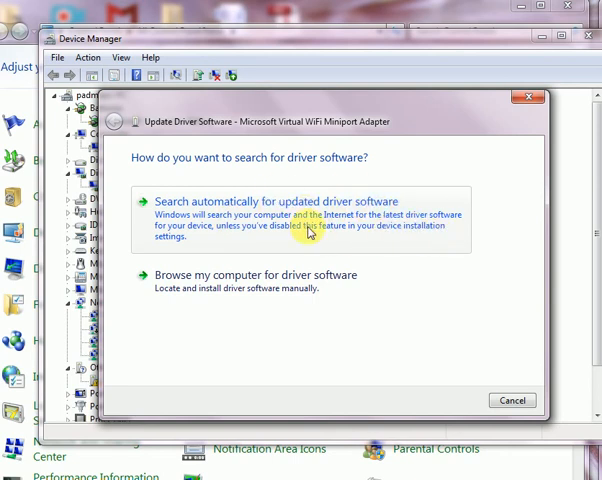
{"action": "mouse_move", "coordinate": [248, 290]}
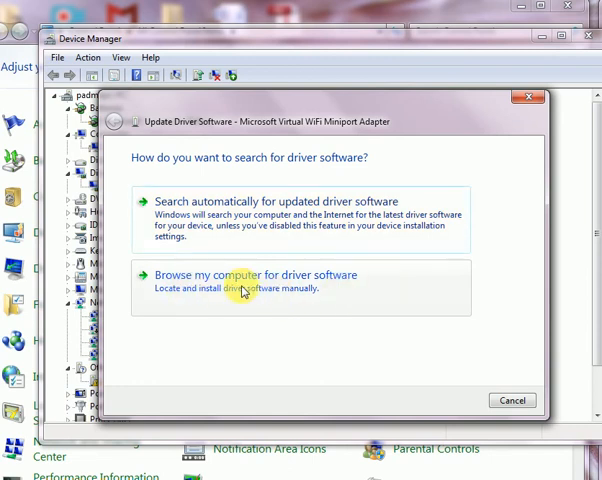
{"action": "mouse_move", "coordinate": [231, 288]}
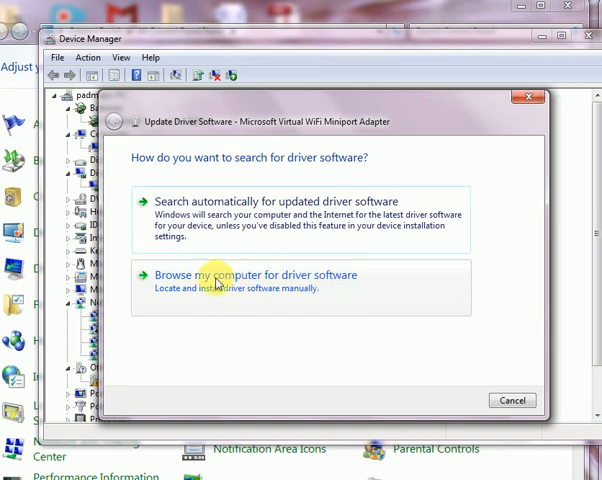
{"action": "mouse_move", "coordinate": [349, 258]}
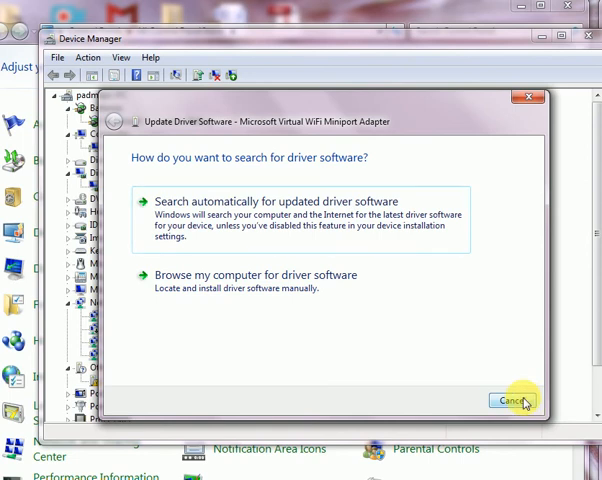
{"action": "left_click", "coordinate": [512, 400]}
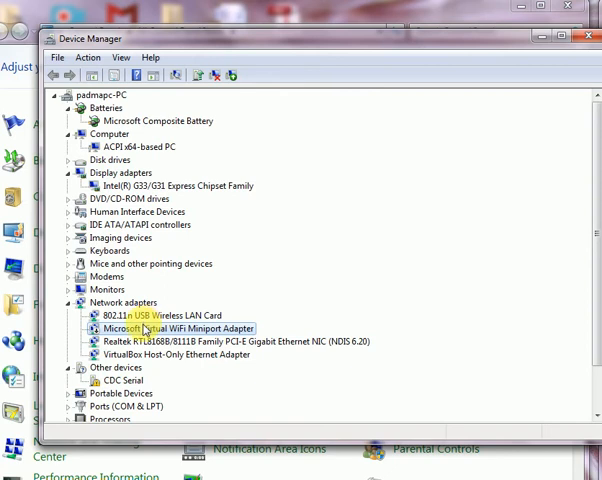
- Enable the Microsoft Virtual WiFi Miniport Adapter again and dismiss its leftover options menu
{"action": "right_click", "coordinate": [172, 328]}
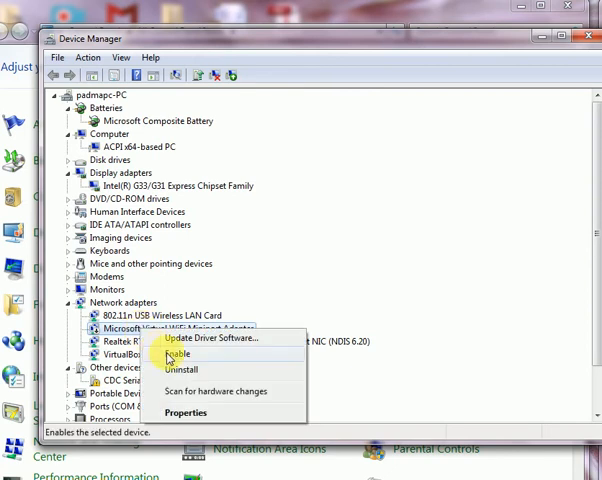
{"action": "left_click", "coordinate": [178, 353]}
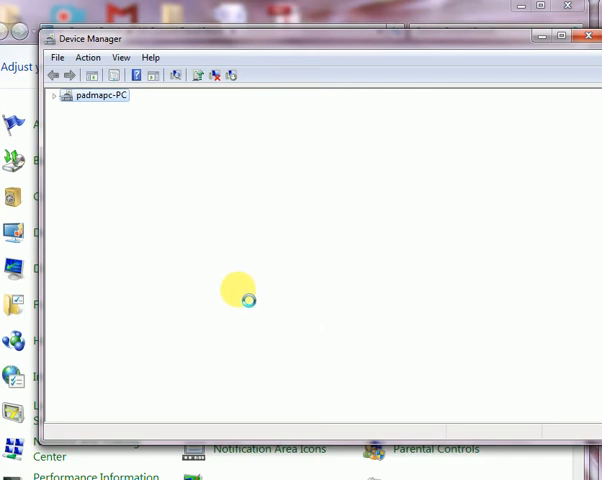
{"action": "left_click", "coordinate": [52, 95]}
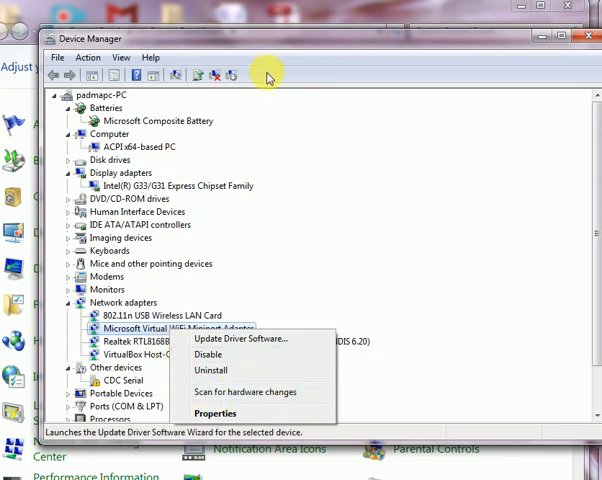
{"action": "left_click", "coordinate": [225, 158]}
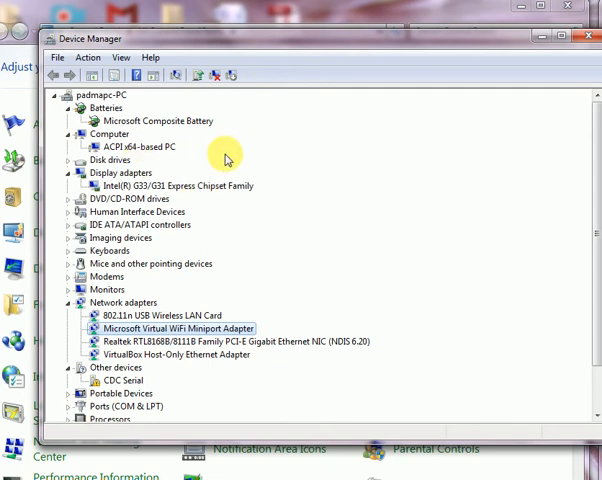
{"action": "mouse_move", "coordinate": [285, 189]}
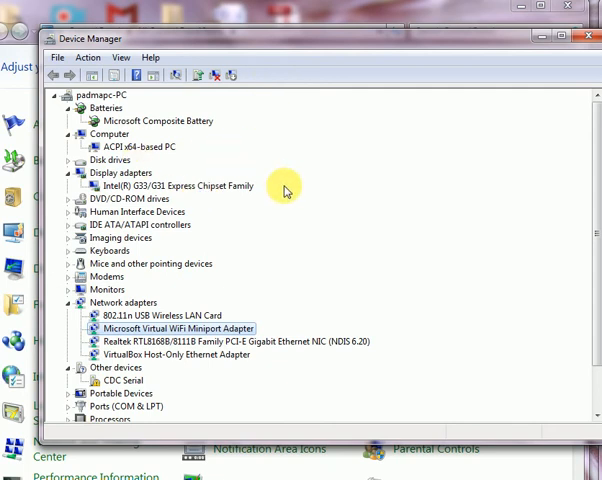
{"action": "mouse_move", "coordinate": [148, 75]}
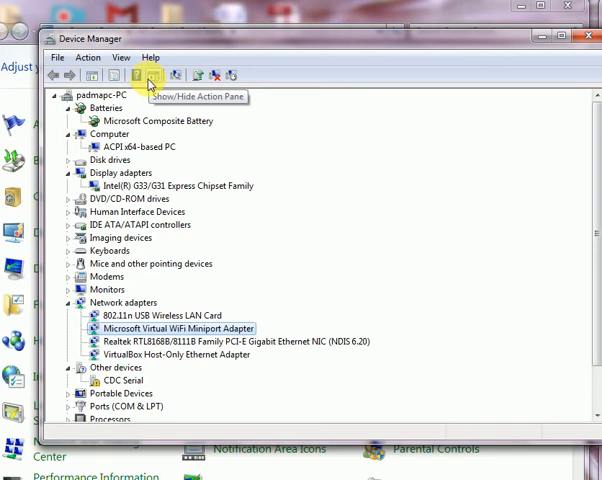
{"action": "mouse_move", "coordinate": [178, 75]}
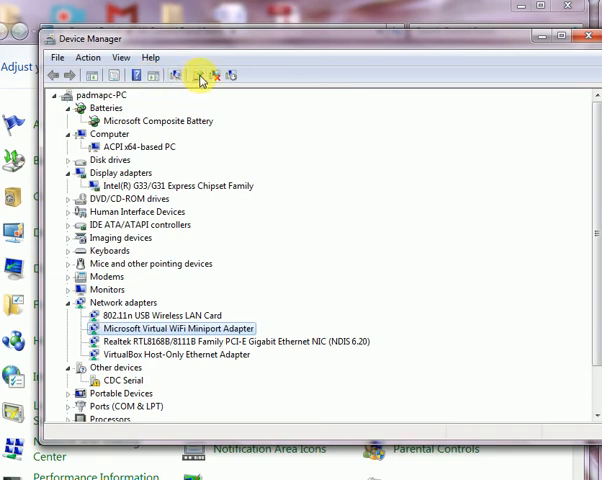
{"action": "mouse_move", "coordinate": [200, 75]}
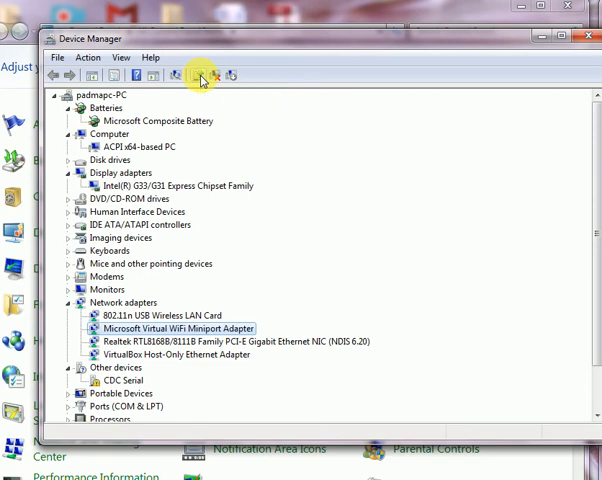
{"action": "mouse_move", "coordinate": [207, 75]}
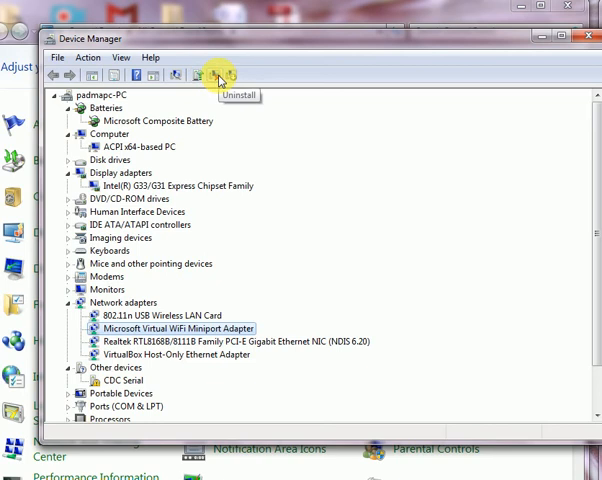
{"action": "mouse_move", "coordinate": [238, 77]}
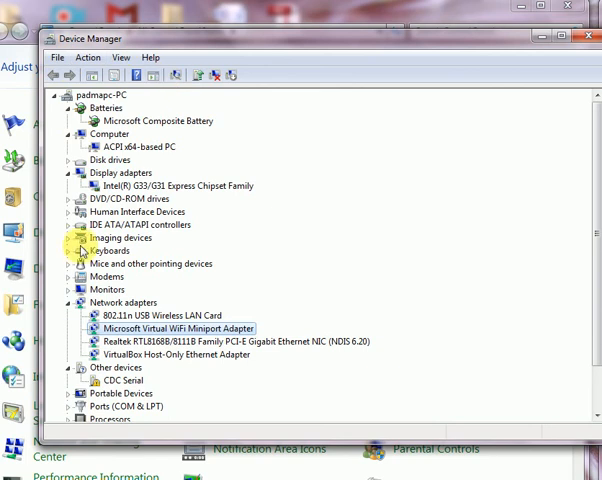
- Collapse Network adapters, switch to View > Resources by type, and collapse Input/output
{"action": "left_click", "coordinate": [66, 302]}
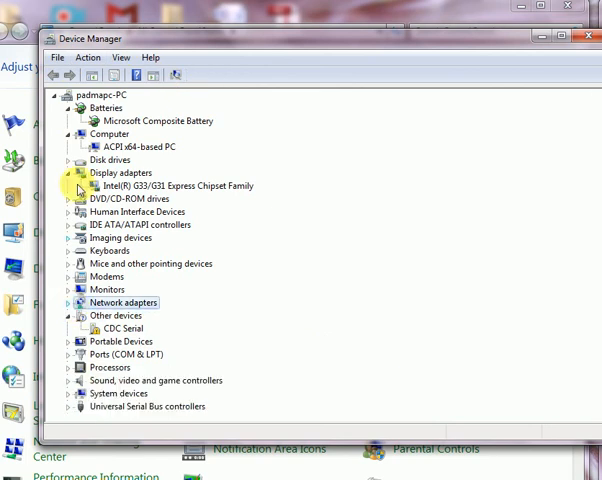
{"action": "left_click", "coordinate": [120, 57]}
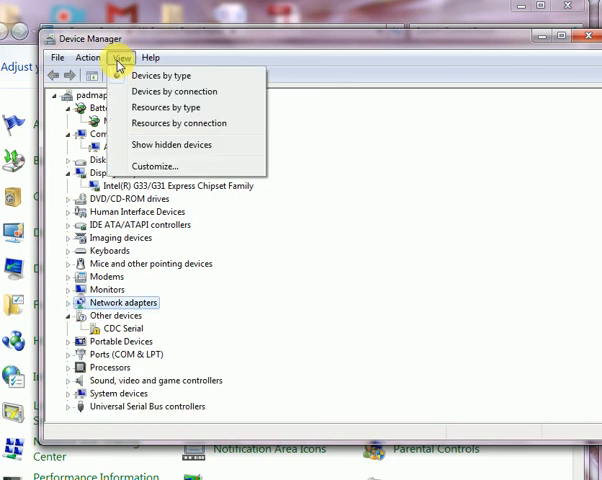
{"action": "mouse_move", "coordinate": [166, 107]}
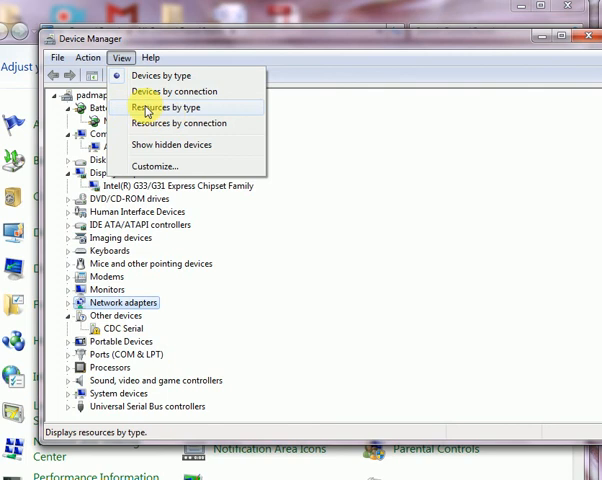
{"action": "left_click", "coordinate": [173, 107]}
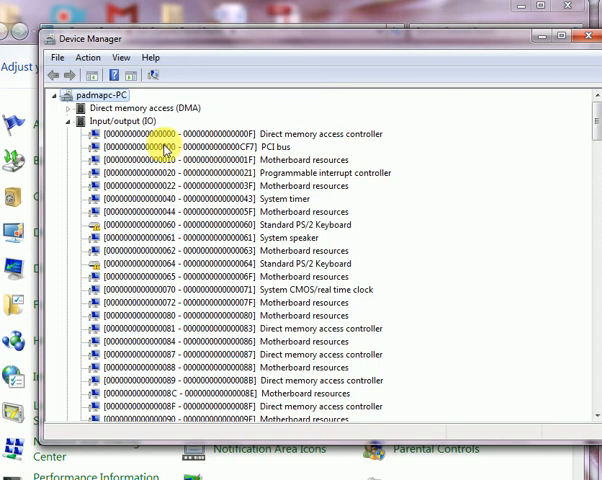
{"action": "scroll", "scroll_direction": "down", "scroll_amount": 3}
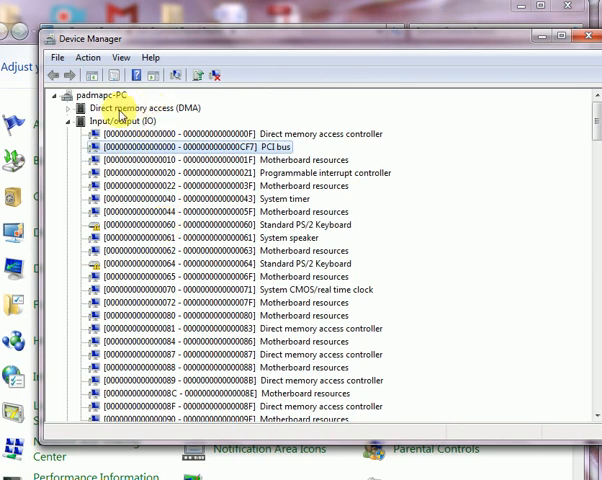
{"action": "left_click", "coordinate": [147, 108]}
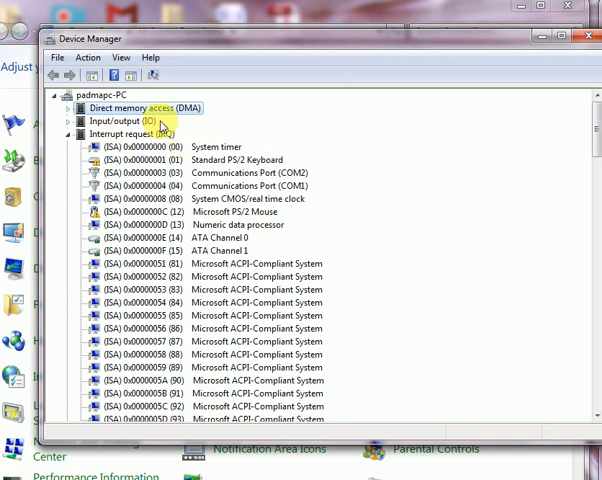
{"action": "left_click", "coordinate": [120, 57]}
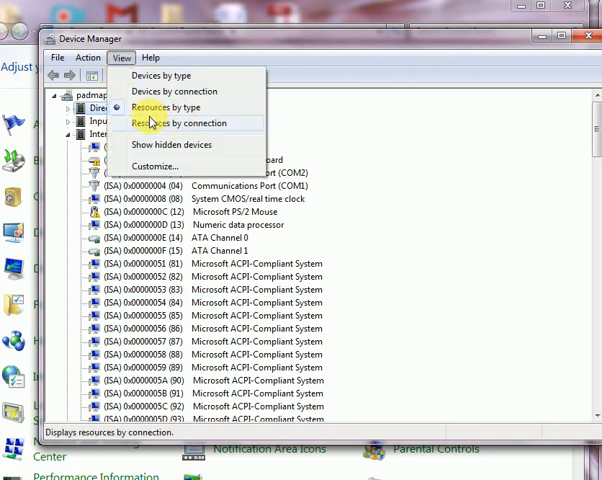
{"action": "left_click", "coordinate": [183, 123]}
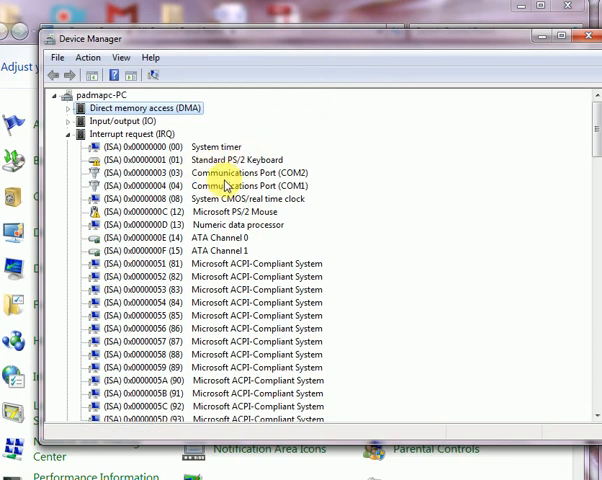
{"action": "left_click", "coordinate": [238, 159]}
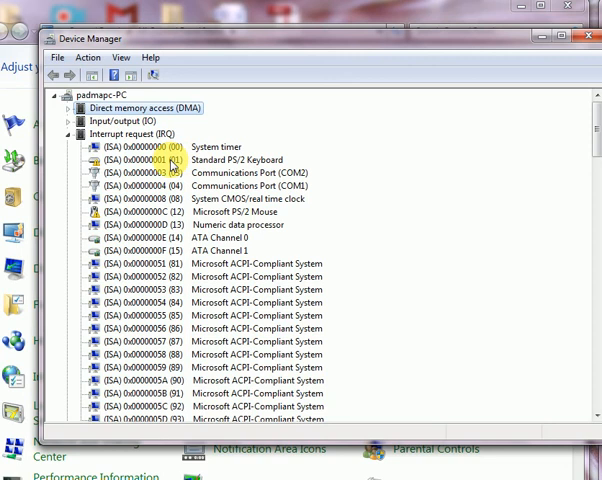
{"action": "mouse_move", "coordinate": [185, 150]}
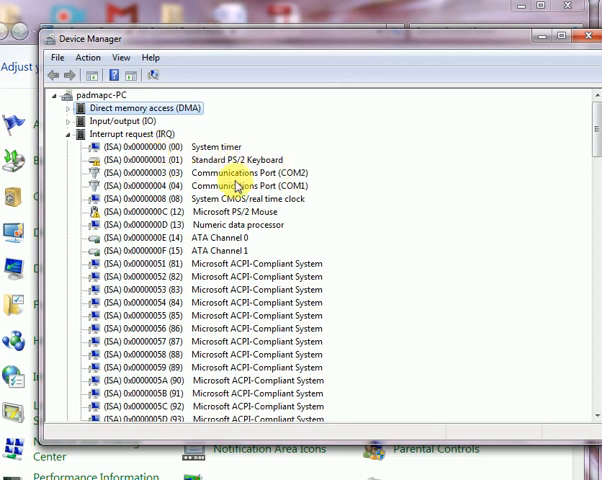
{"action": "mouse_move", "coordinate": [295, 173]}
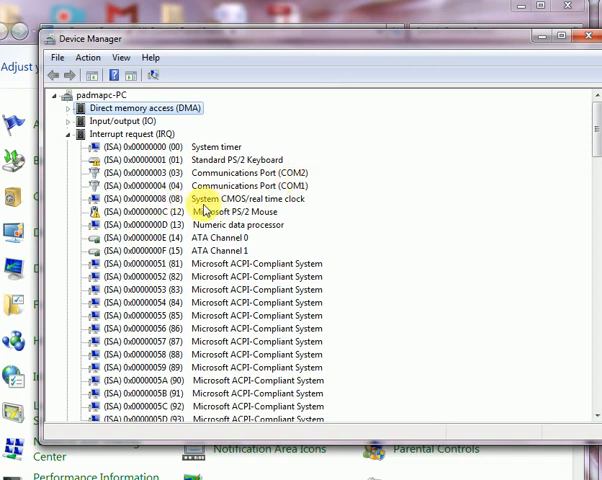
{"action": "mouse_move", "coordinate": [322, 209]}
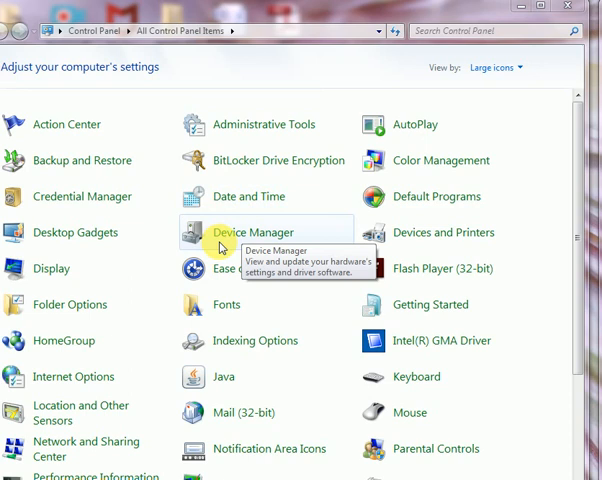
{"action": "mouse_move", "coordinate": [285, 196]}
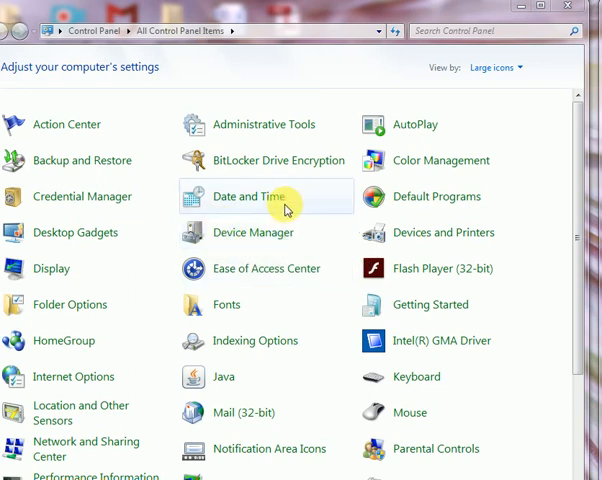
{"action": "mouse_move", "coordinate": [253, 232]}
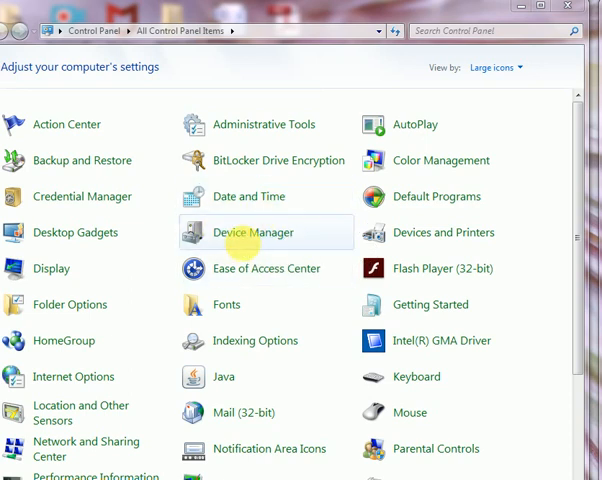